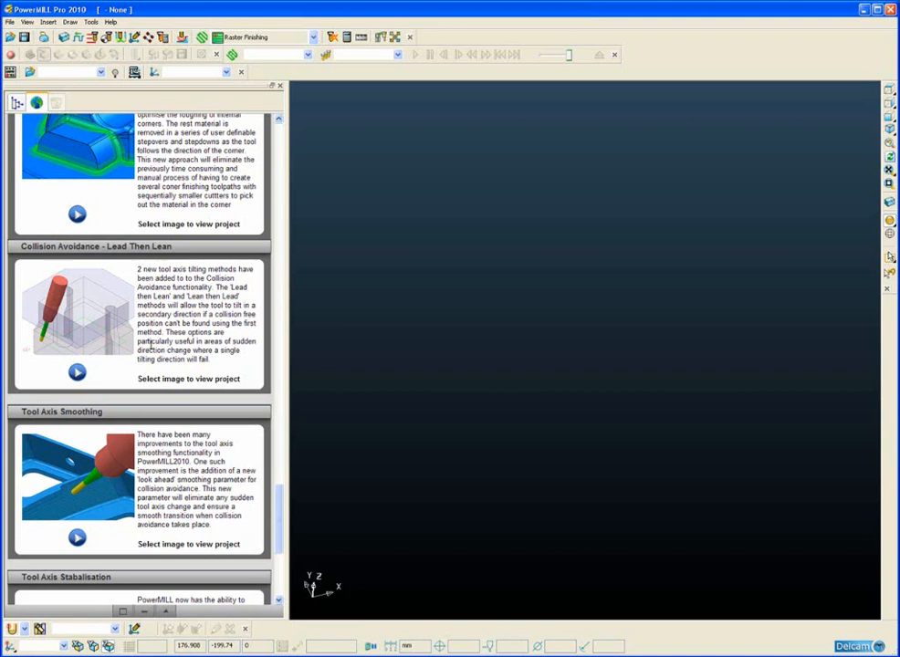
mouse_move(91, 316)
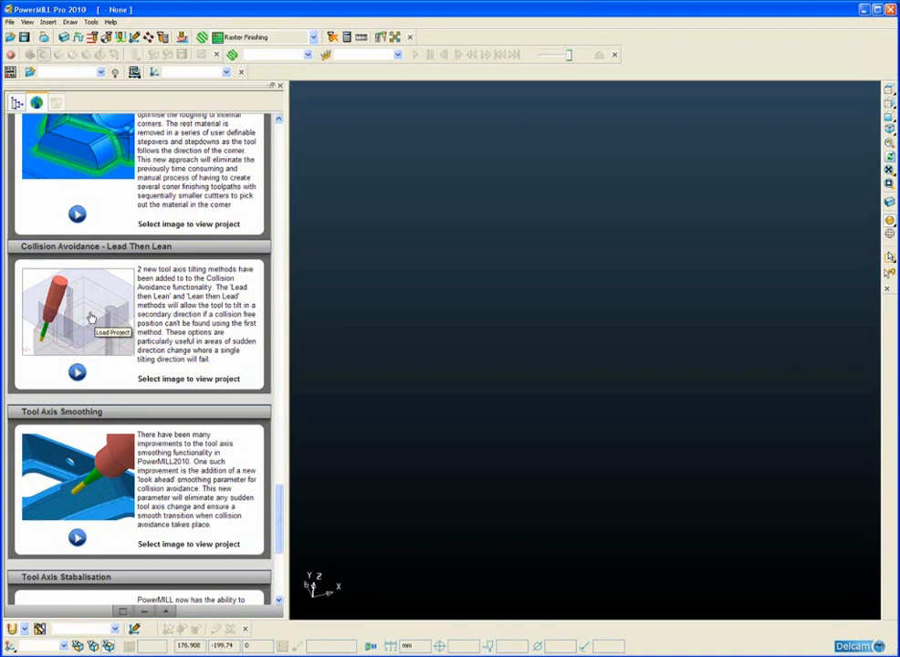
Step: Load the Collision Avoidance - Lead Then Lean demo project from the Getting Started page
left_click(90, 316)
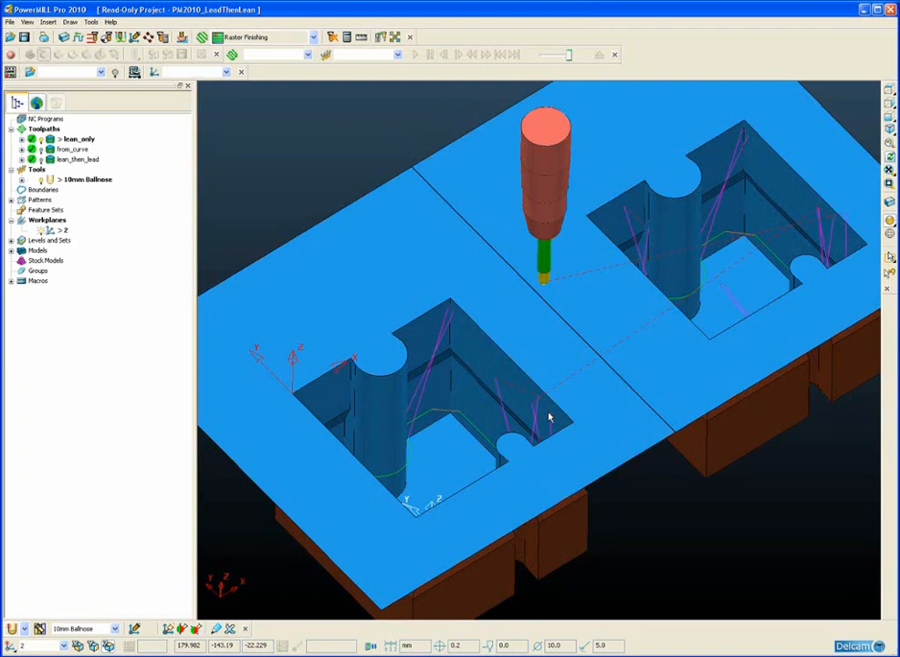
mouse_move(543, 346)
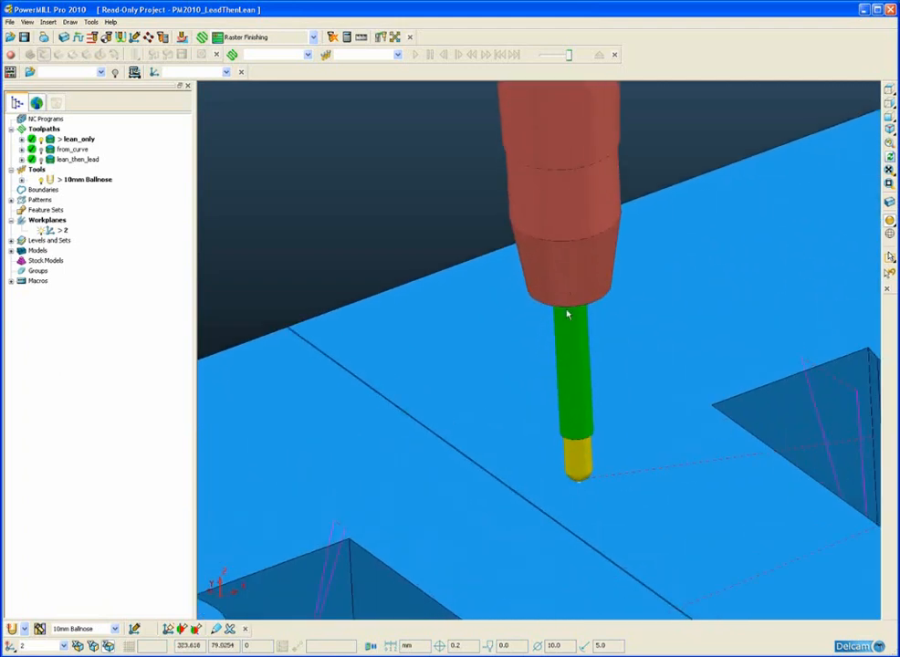
mouse_move(530, 364)
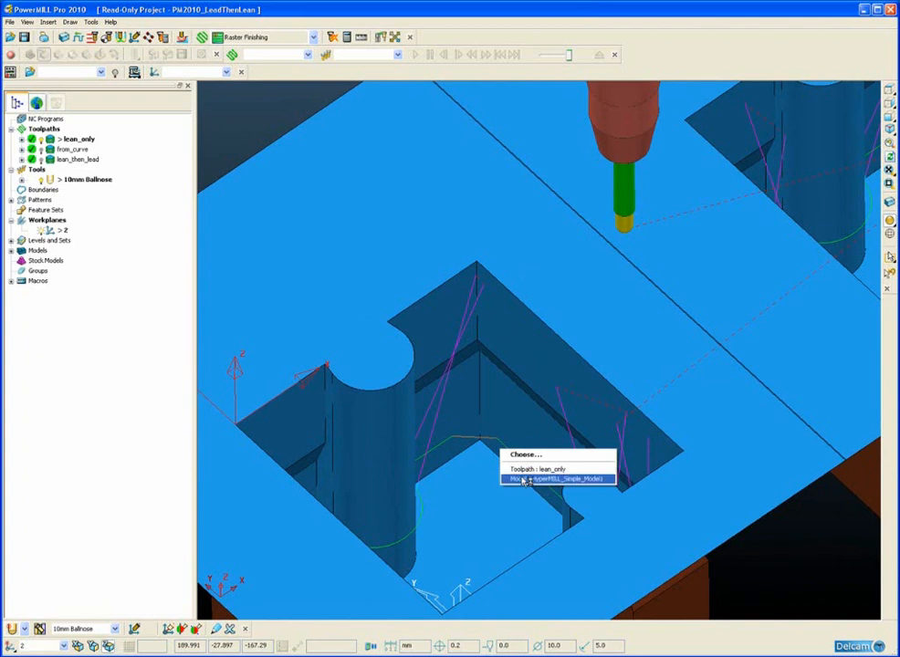
Step: Pick the lean_only toolpath and simulate it from the nearest point
left_click(557, 477)
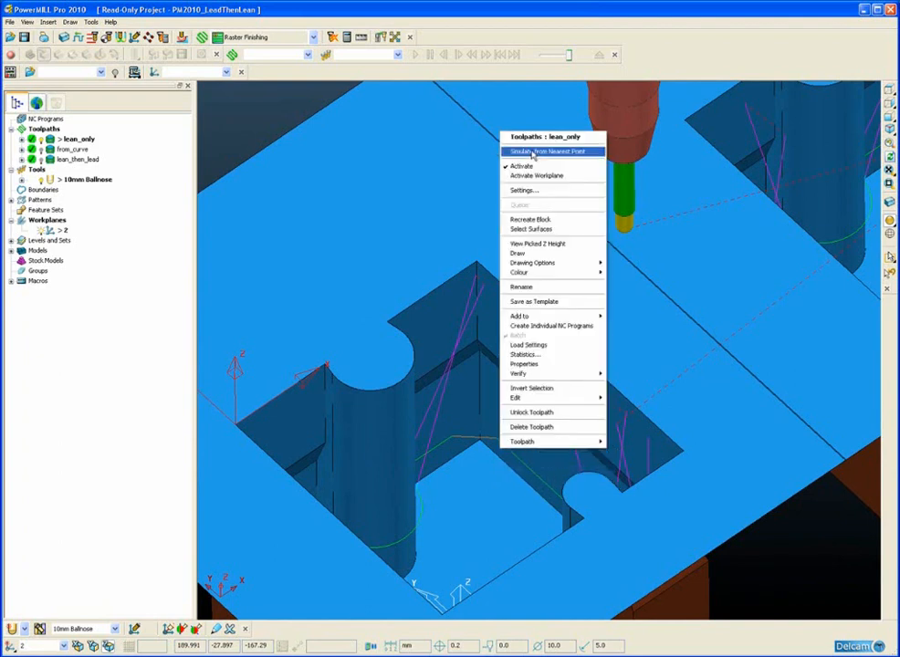
left_click(538, 151)
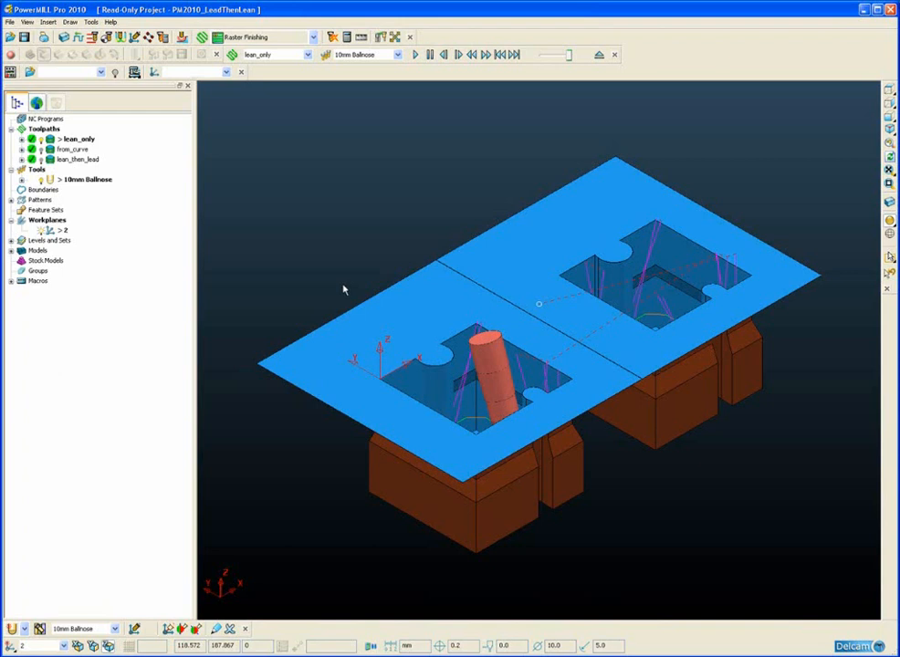
mouse_move(193, 237)
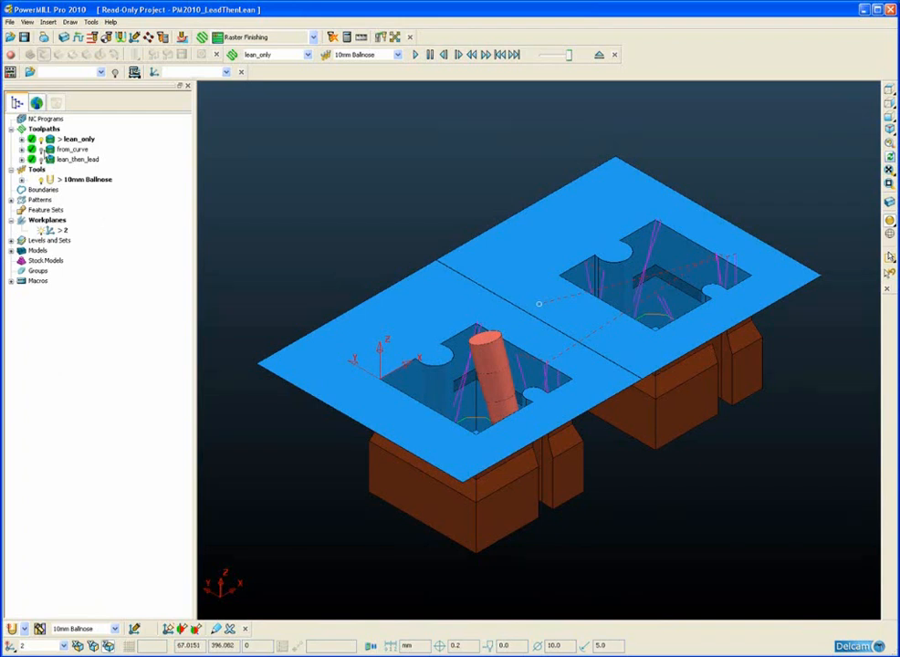
Step: Make from_curve the active toolpath in the Explorer
left_click(75, 149)
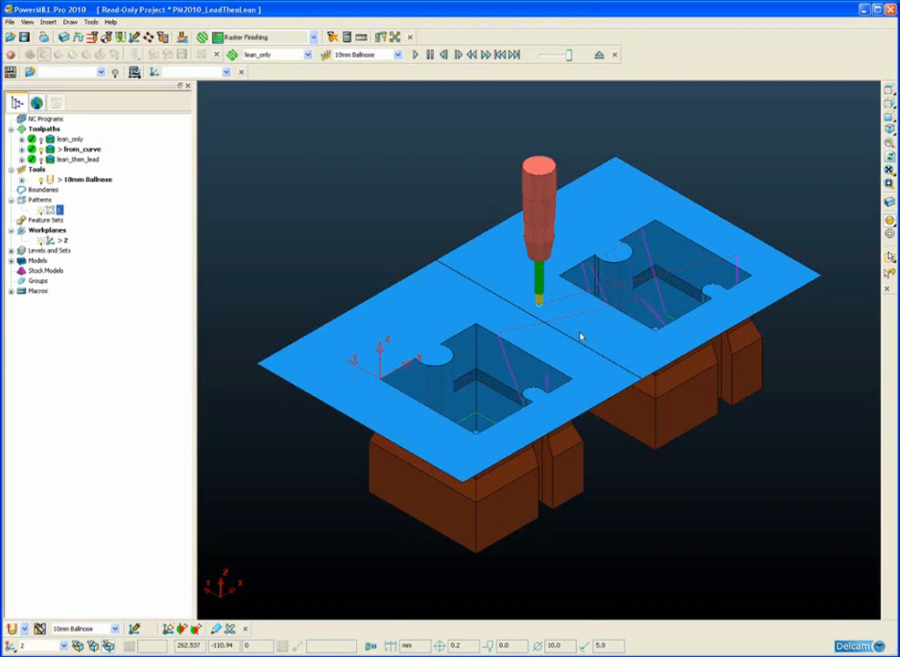
mouse_move(595, 347)
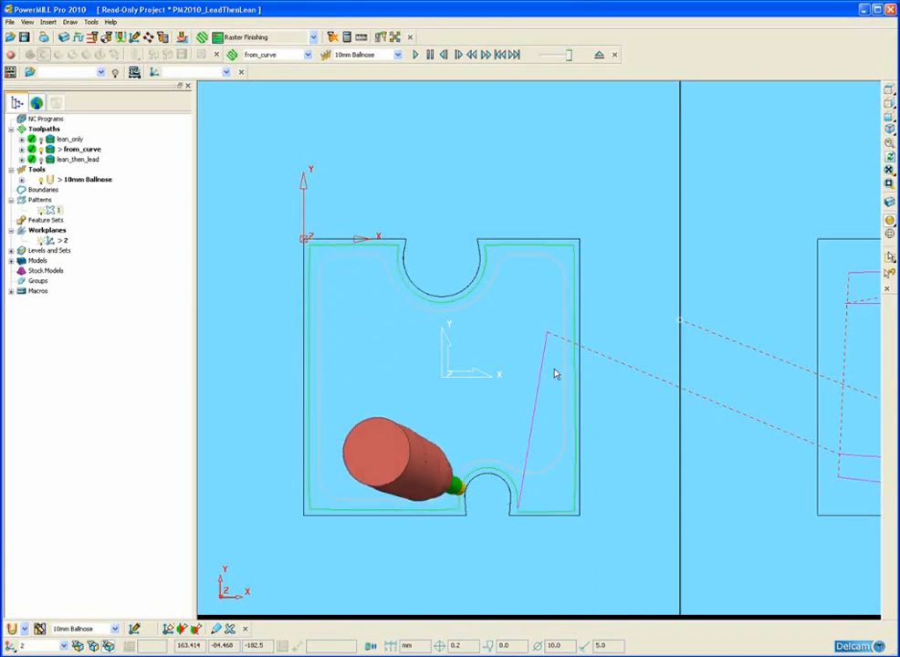
left_click_drag(555, 374, 637, 484)
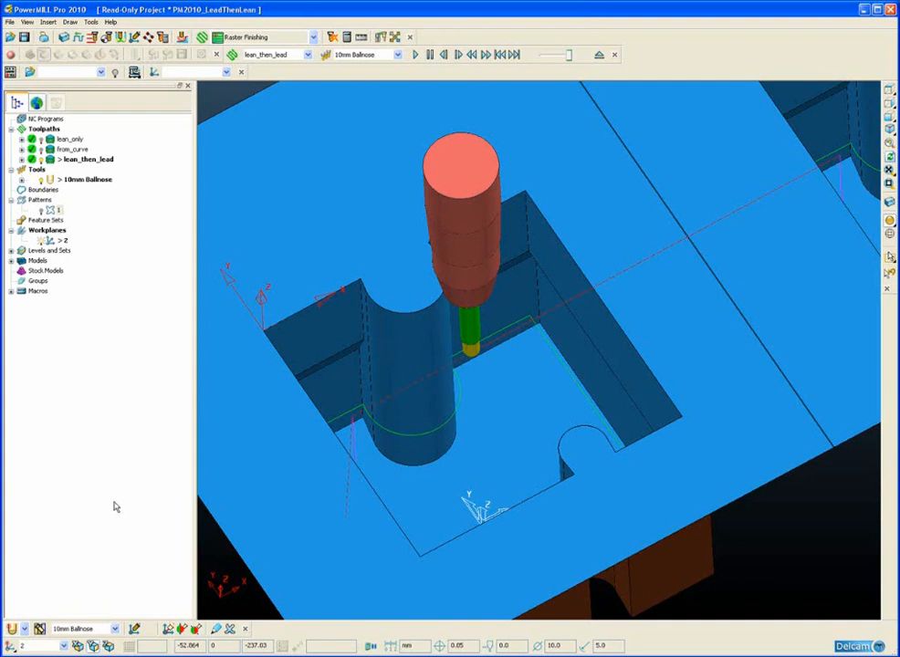
mouse_move(575, 381)
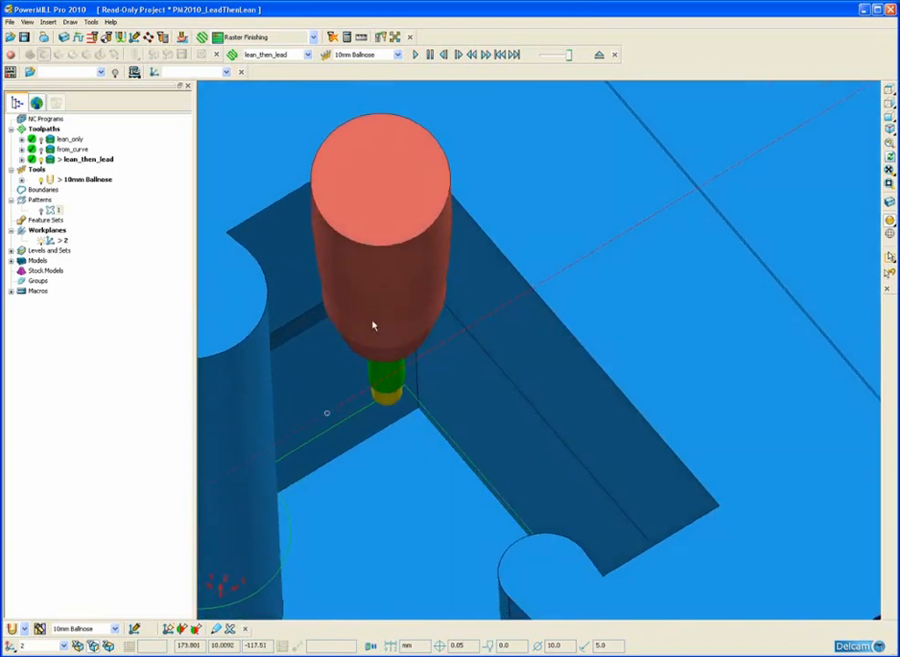
Step: Orbit the view around the lean_then_lead tool deep in the cavity beside its wall
left_click_drag(372, 326, 488, 347)
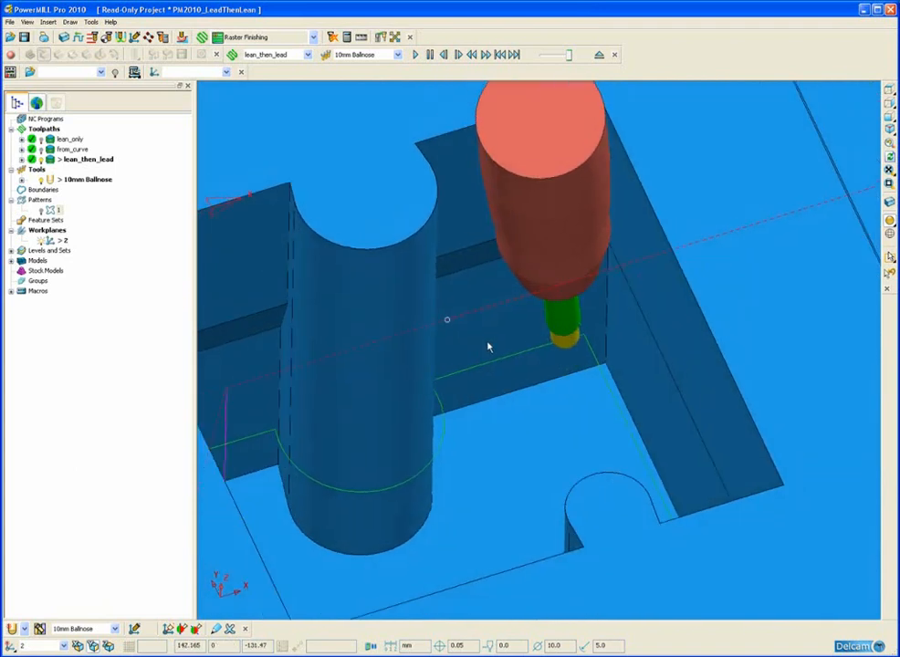
Step: Orbit the view toward a top-down look at the tool and both cavity outlines
left_click_drag(488, 346, 601, 432)
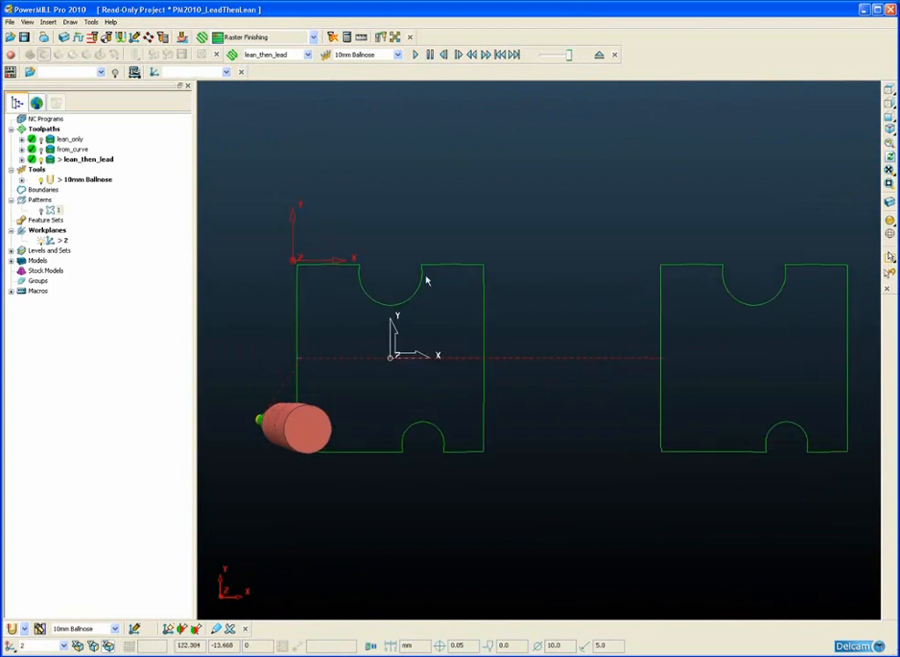
mouse_move(400, 426)
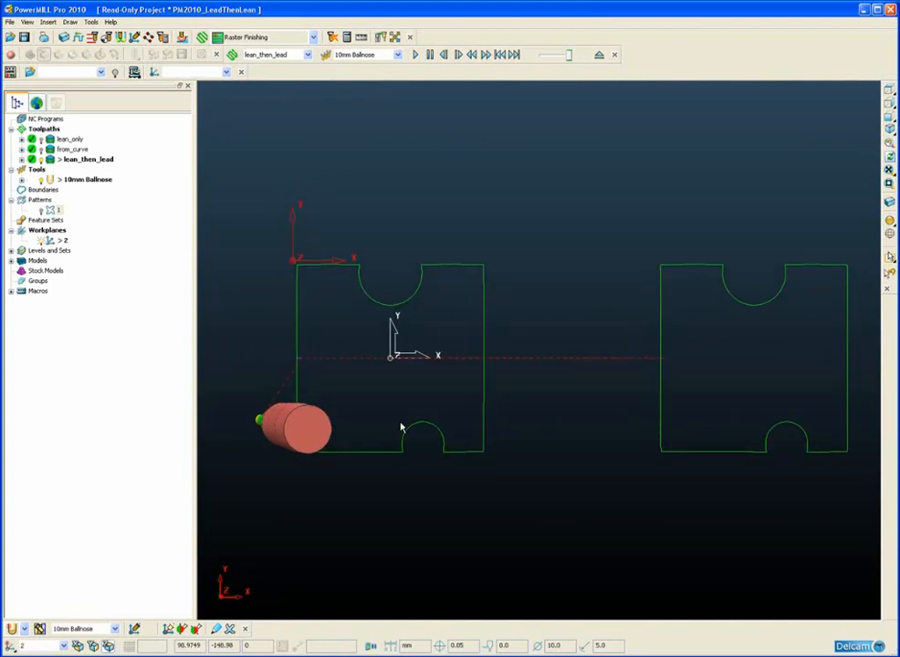